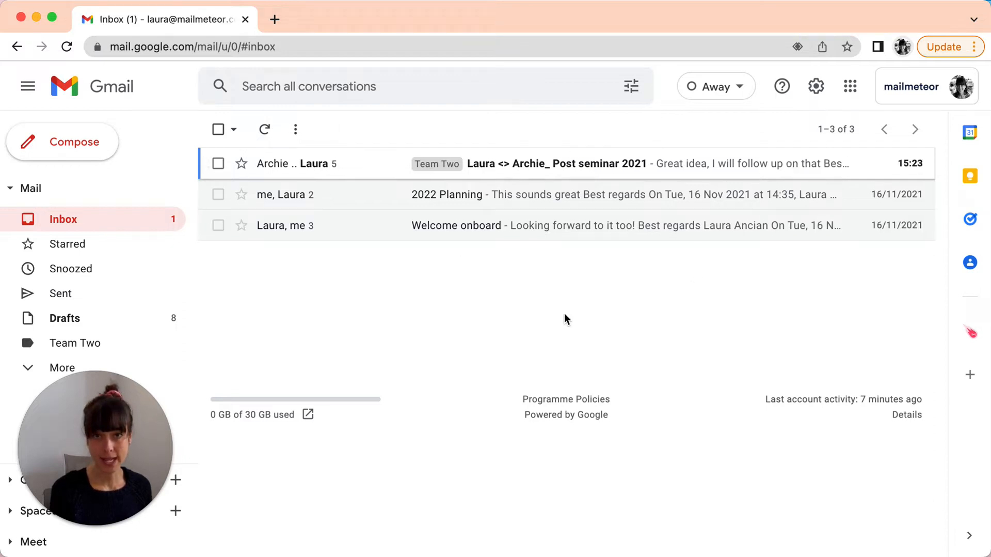
- Start a new email message from the Gmail inbox
{"action": "left_click", "coordinate": [62, 142]}
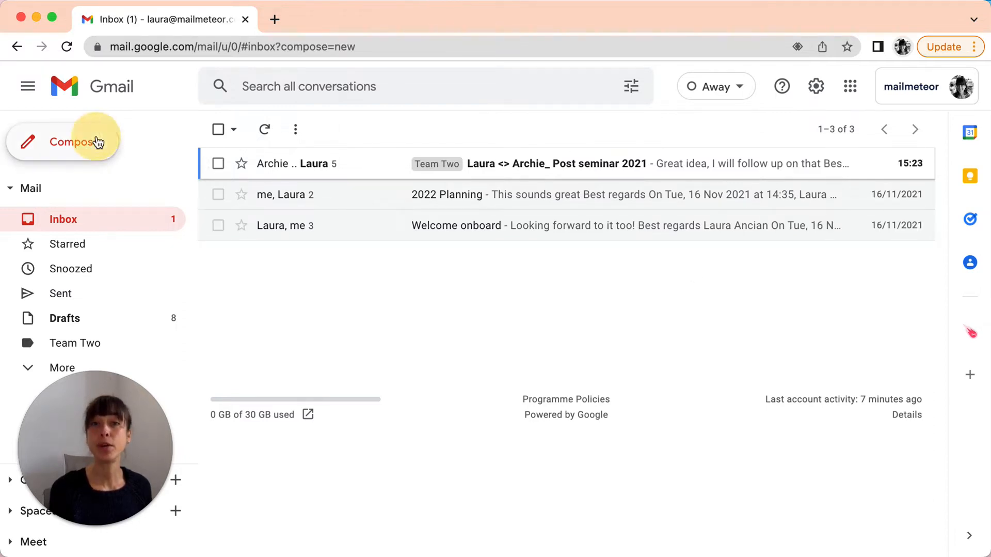
{"action": "left_click", "coordinate": [63, 141]}
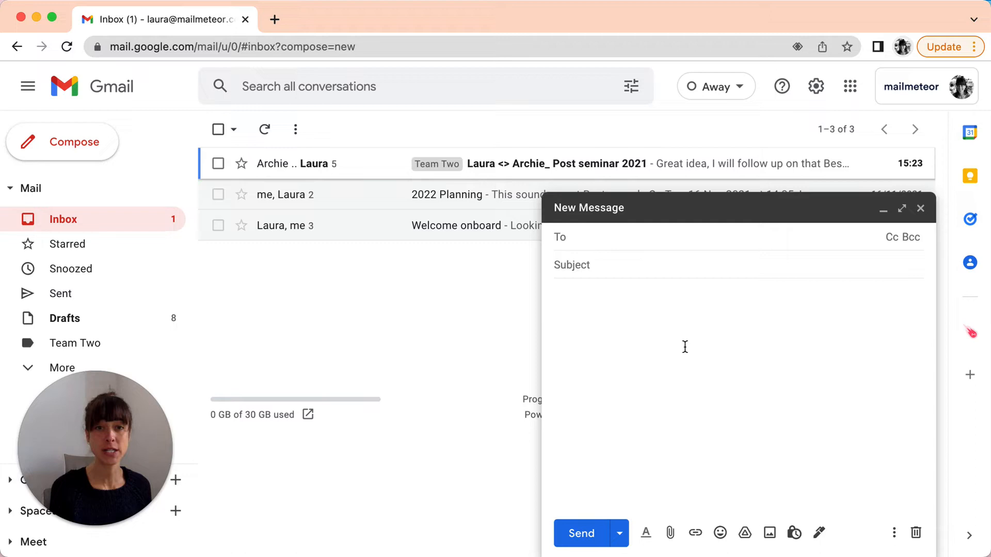
{"action": "mouse_move", "coordinate": [443, 325]}
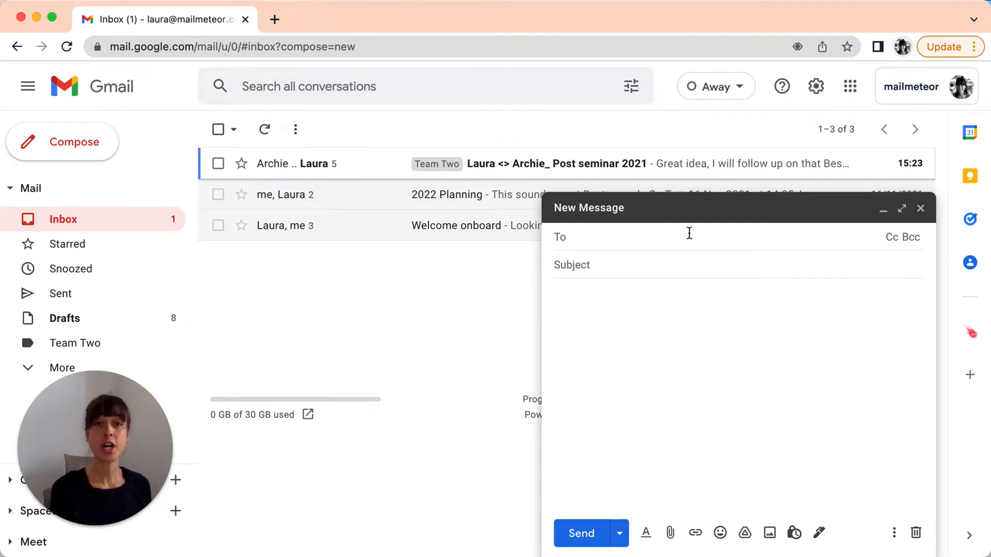
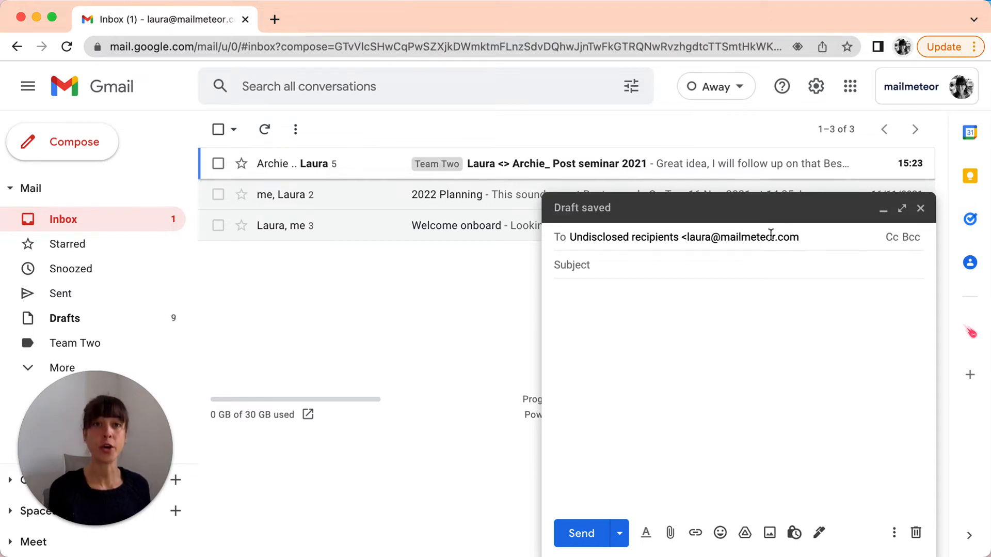
{"action": "mouse_move", "coordinate": [829, 252]}
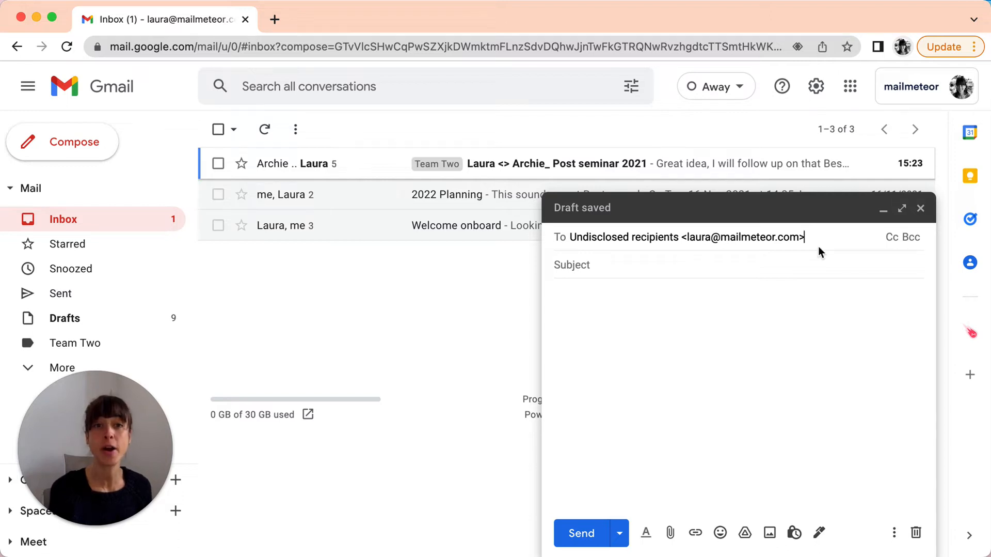
{"action": "mouse_move", "coordinate": [604, 256]}
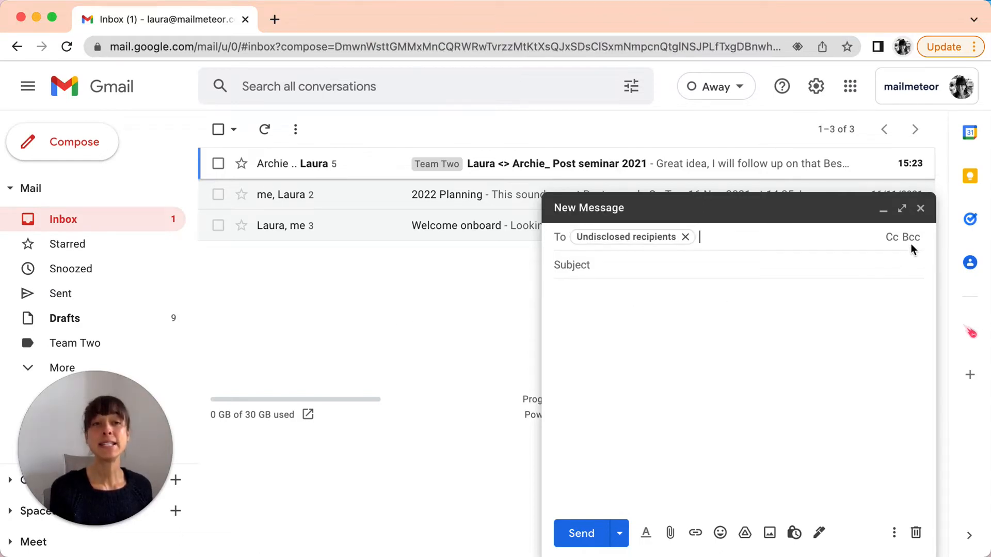
{"action": "mouse_move", "coordinate": [912, 237]}
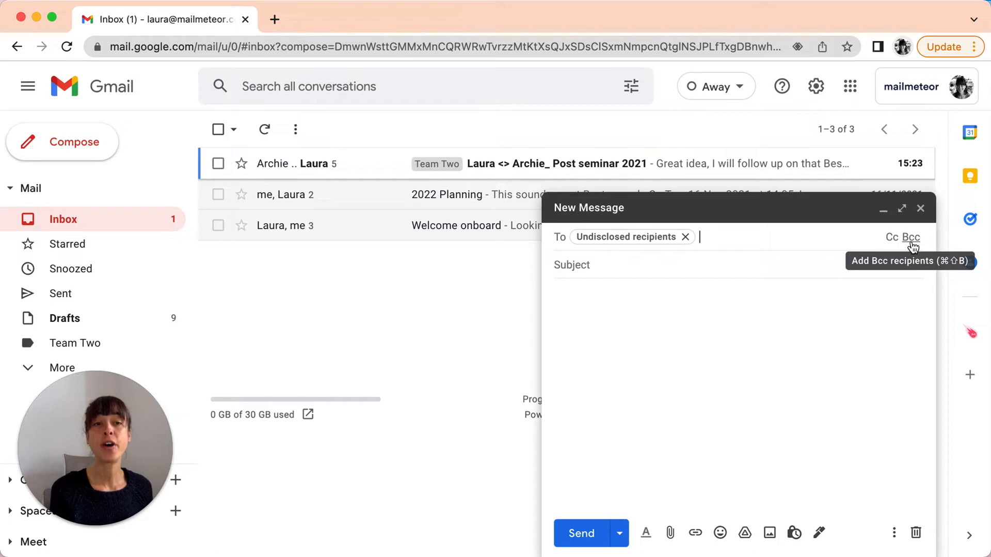
{"action": "left_click", "coordinate": [913, 237]}
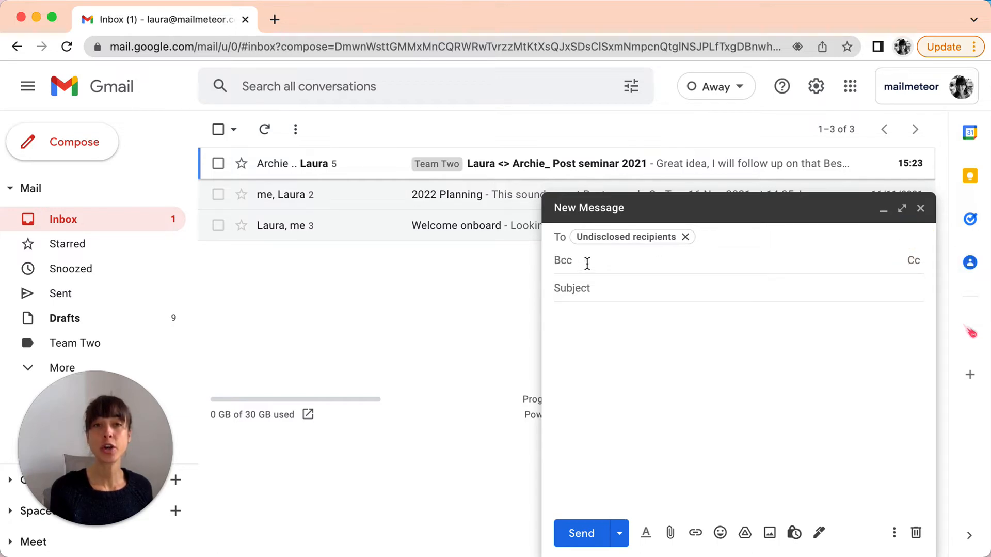
{"action": "type", "text": "a"}
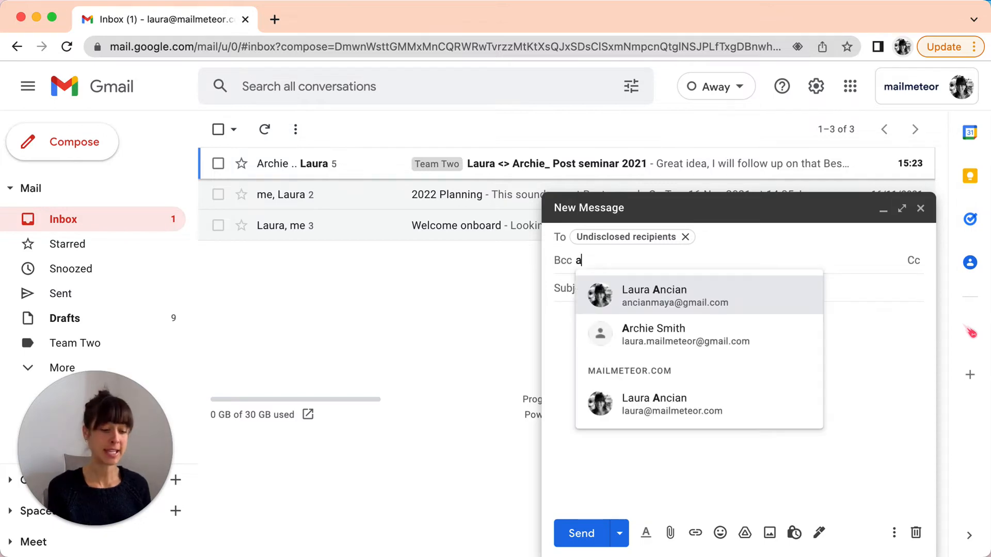
{"action": "type", "text": "rchi"}
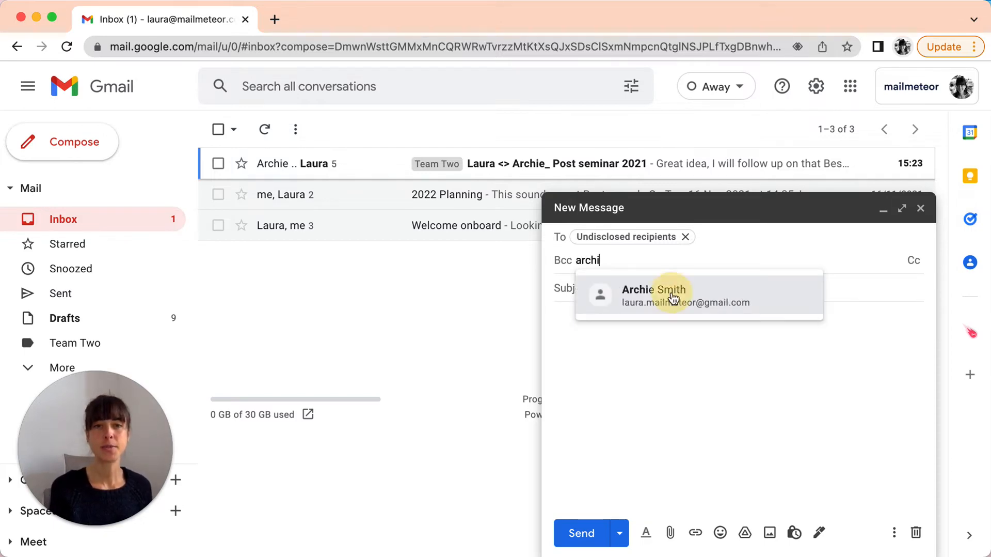
{"action": "left_click", "coordinate": [654, 294]}
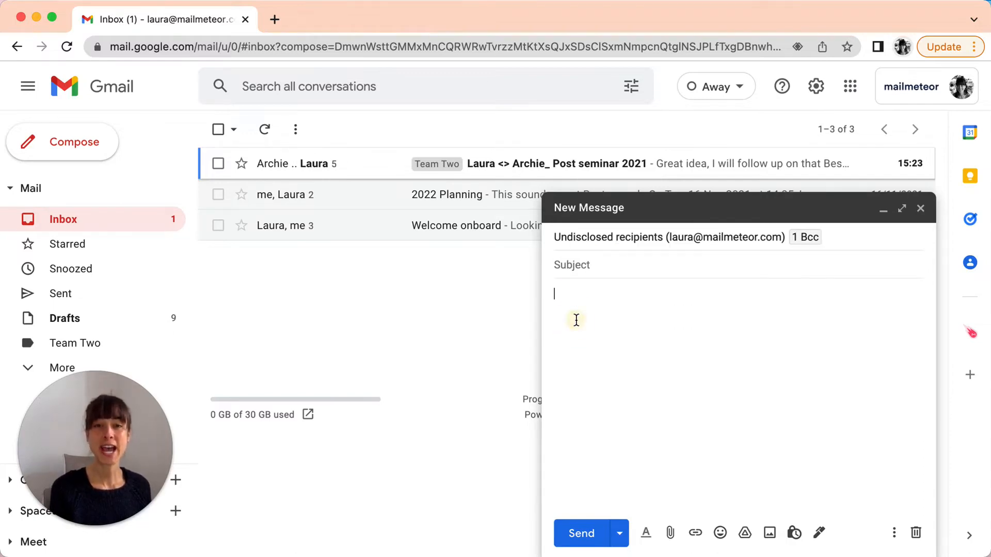
- Write the body 'Hi there,' with subject 'Hello from Mars!' and send the email
{"action": "type", "text": "Hi there,"}
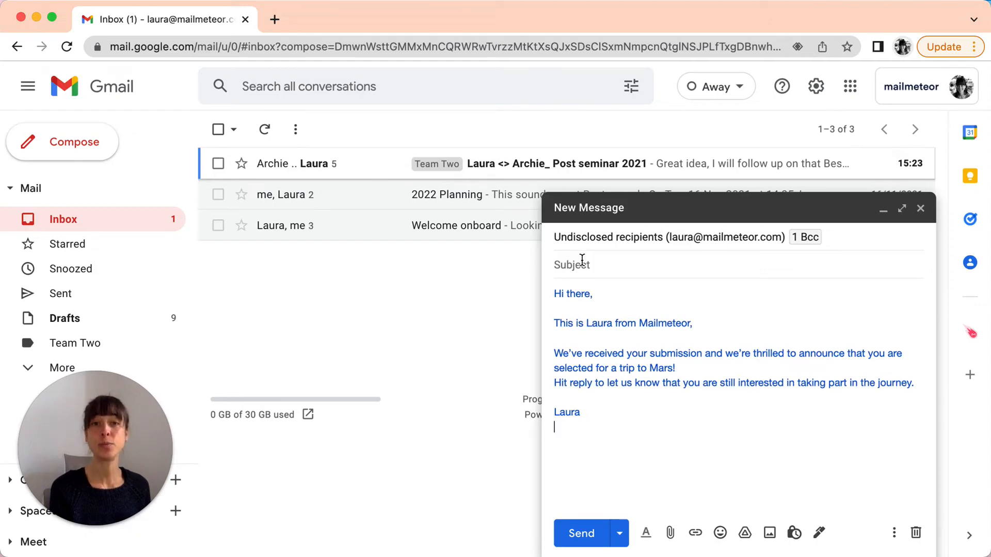
{"action": "type", "text": "Hello from Mars!"}
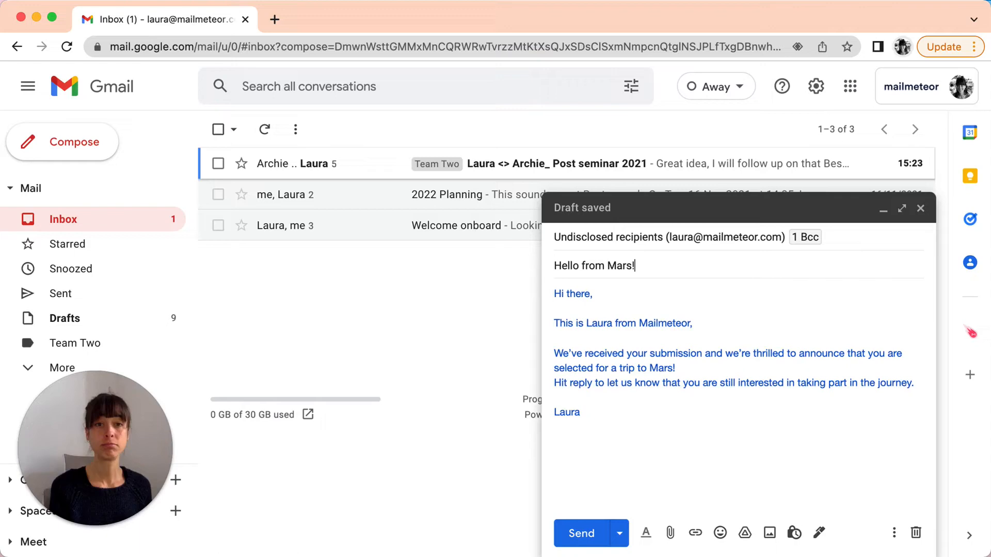
{"action": "mouse_move", "coordinate": [580, 532]}
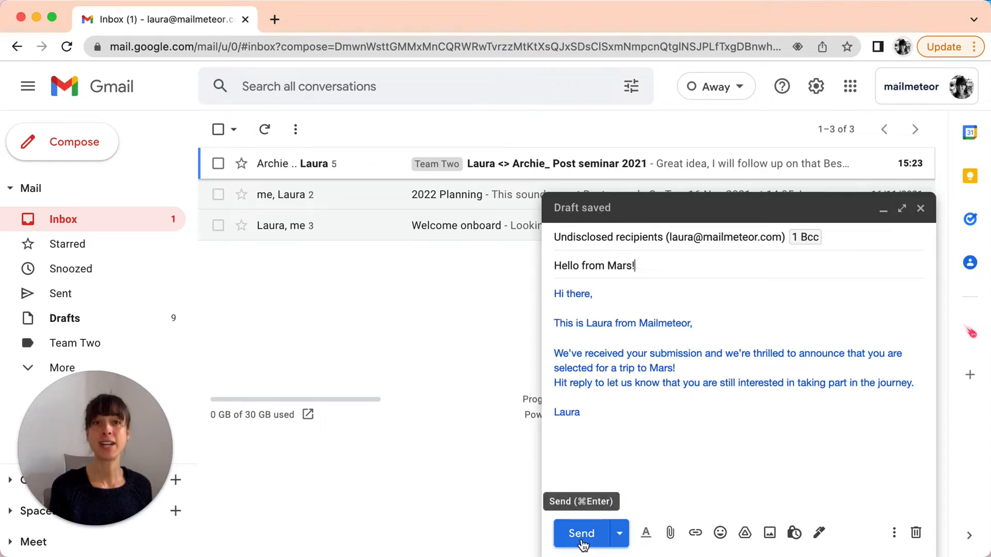
{"action": "left_click", "coordinate": [581, 532]}
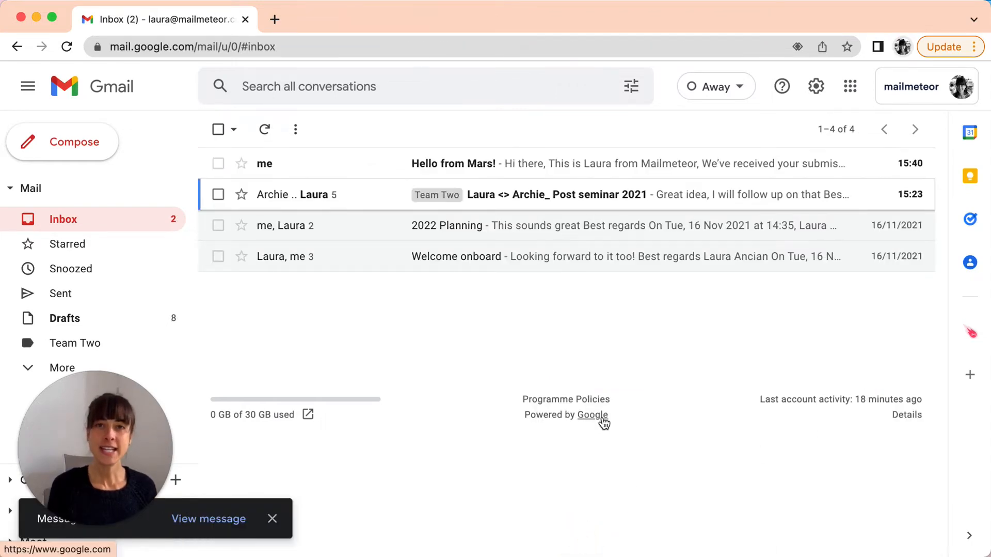